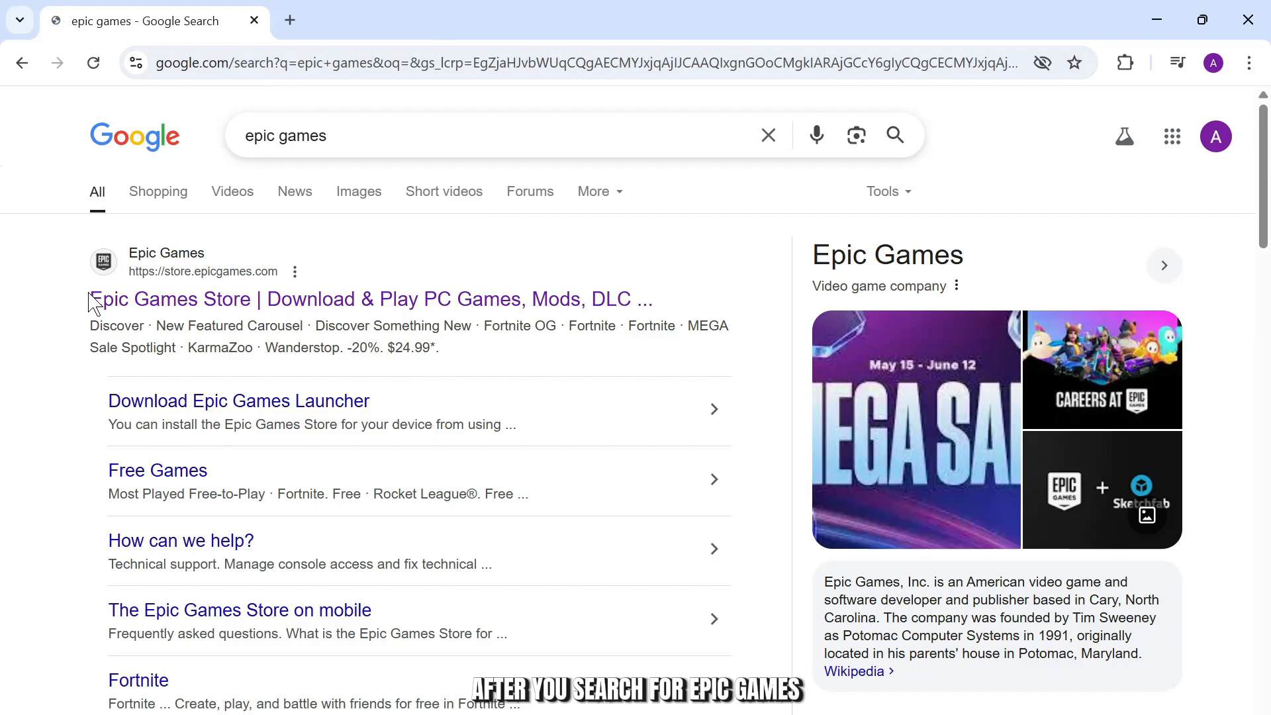
# Open the Epic Games Store site from the Google results for 'epic games'.
pyautogui.click(179, 299)
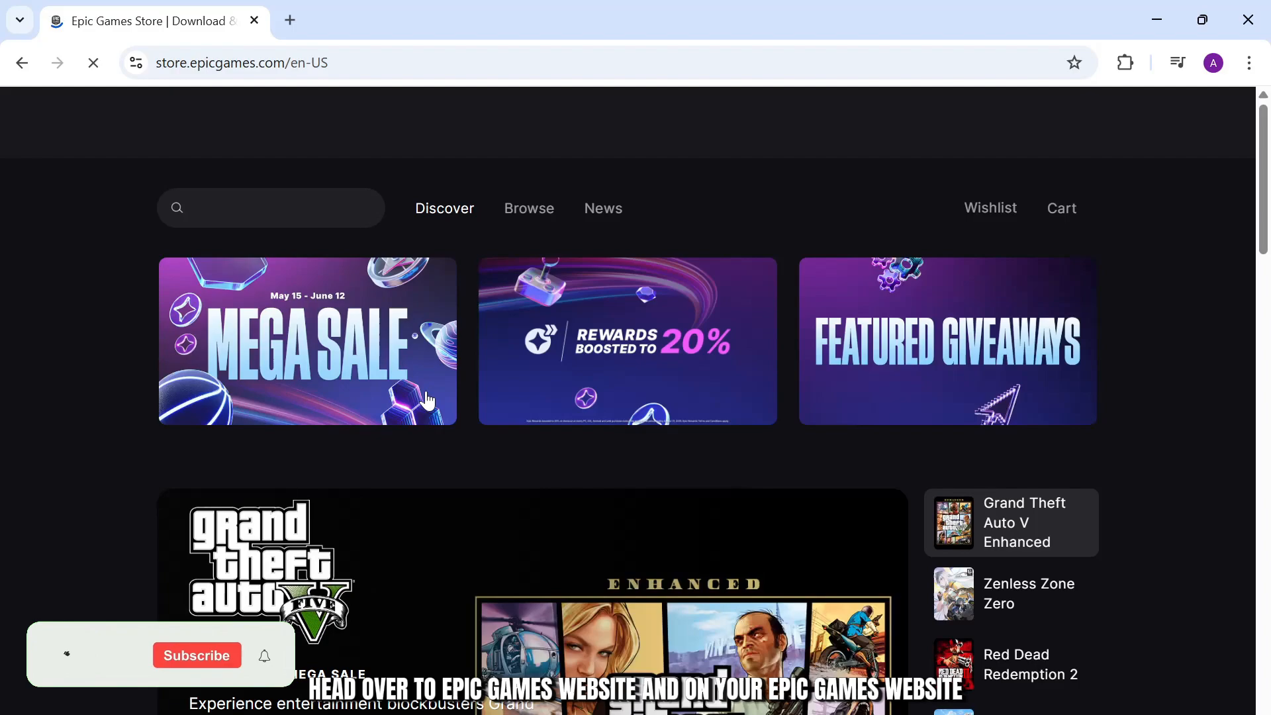
pyautogui.moveTo(678, 275)
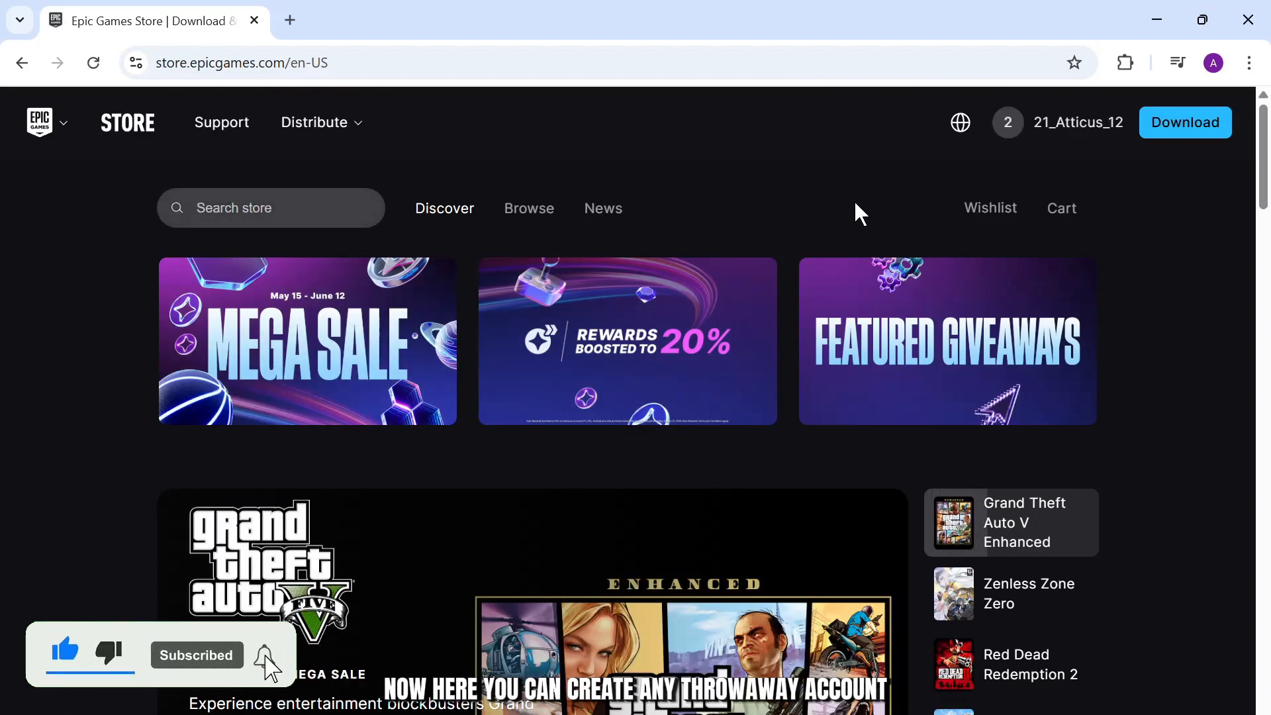
pyautogui.moveTo(808, 221)
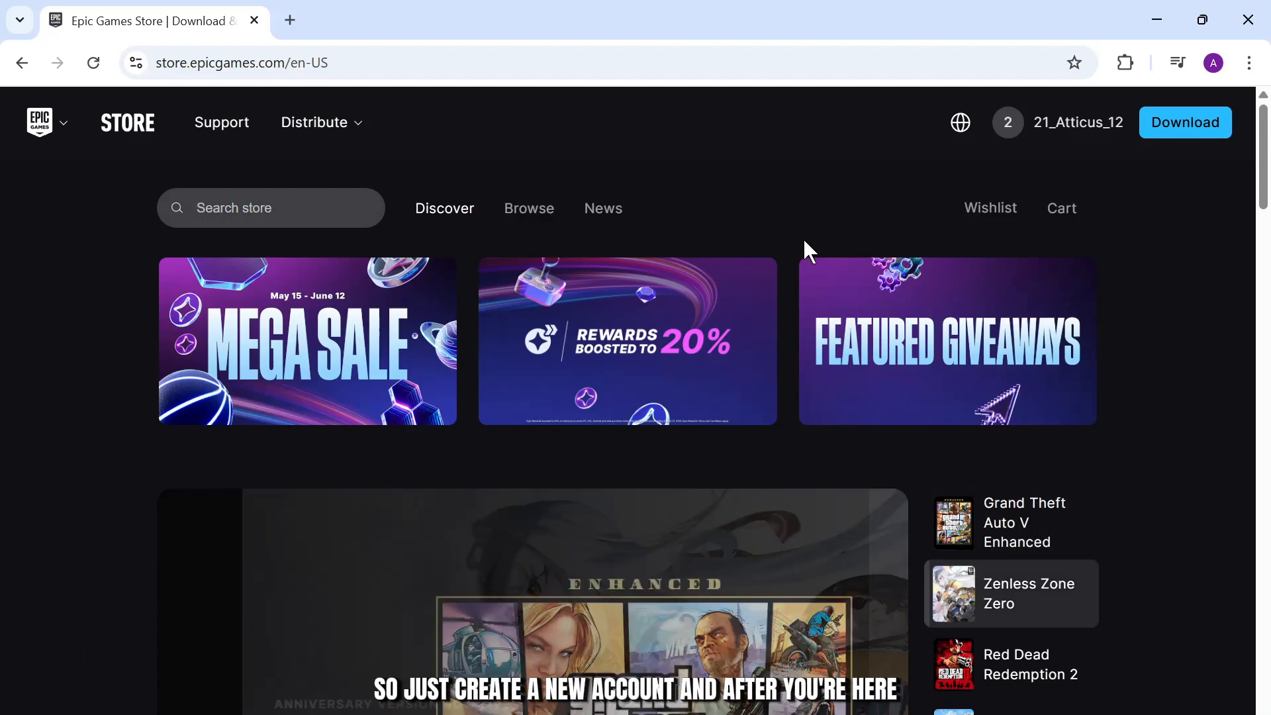
pyautogui.click(315, 121)
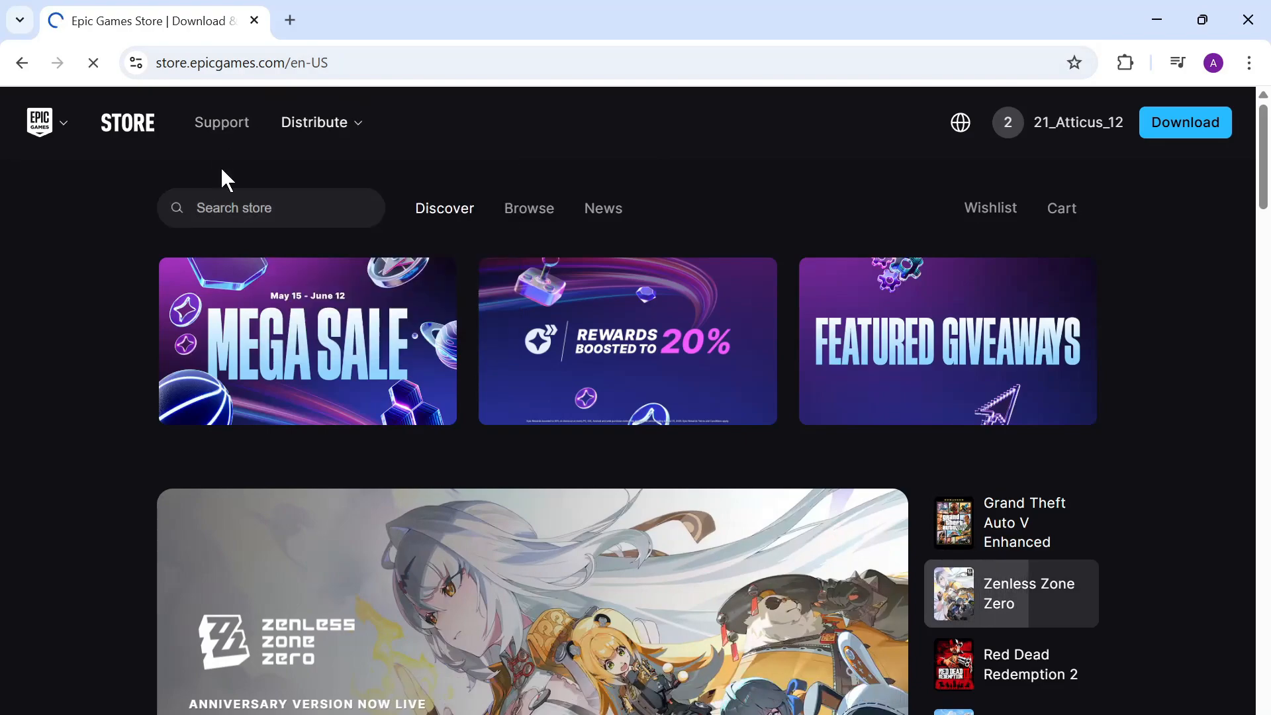
# Go to Epic Games Support and look through the Explore topics and Games sections.
pyautogui.click(221, 122)
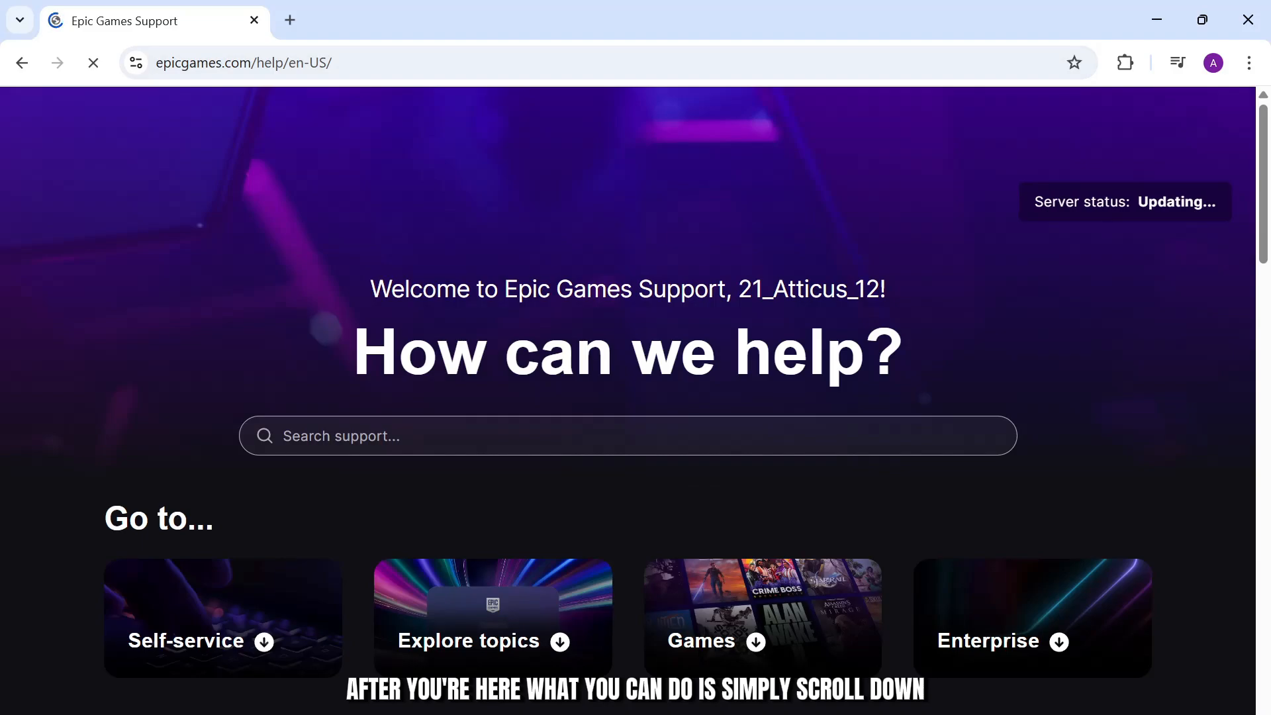
pyautogui.scroll(-3)
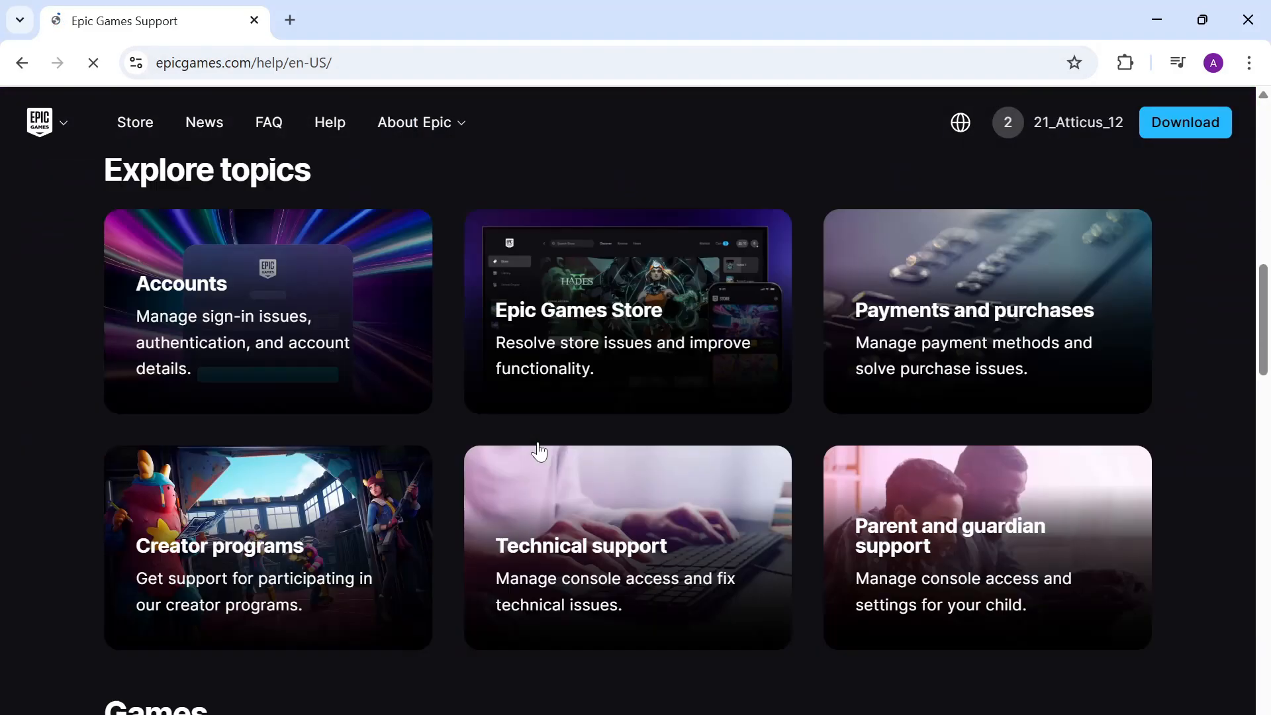
pyautogui.scroll(-3)
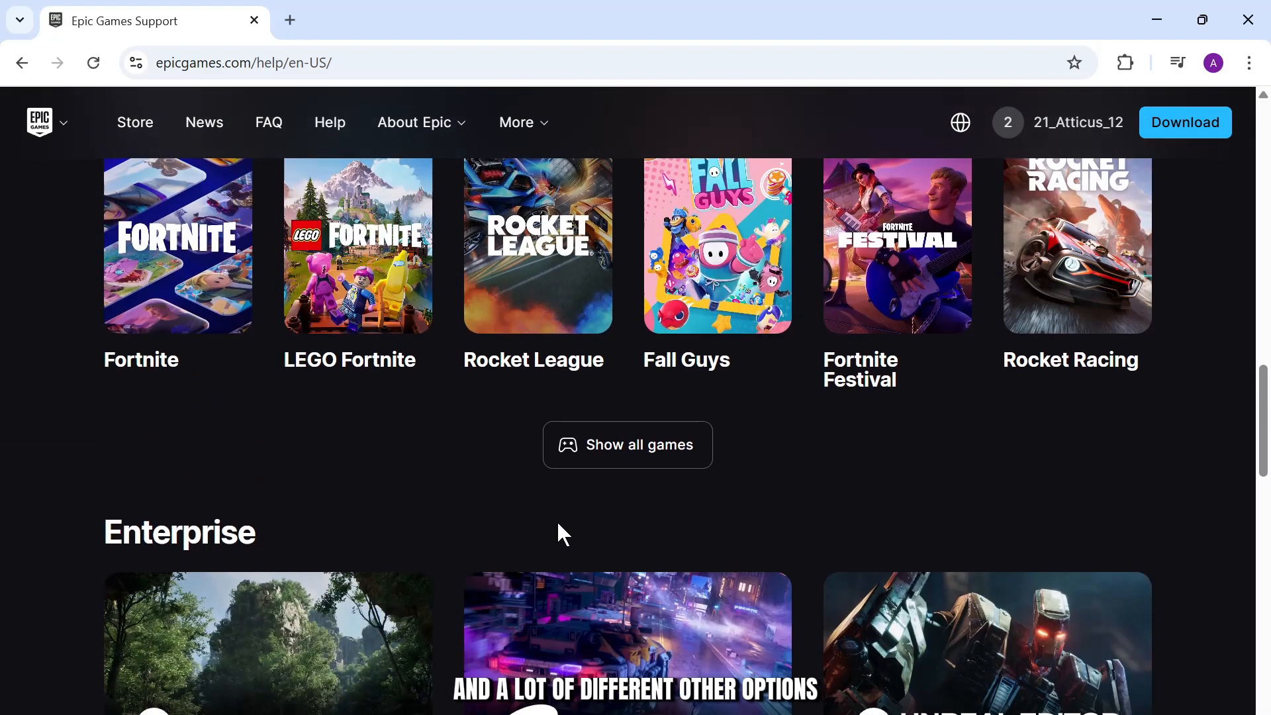
pyautogui.scroll(3)
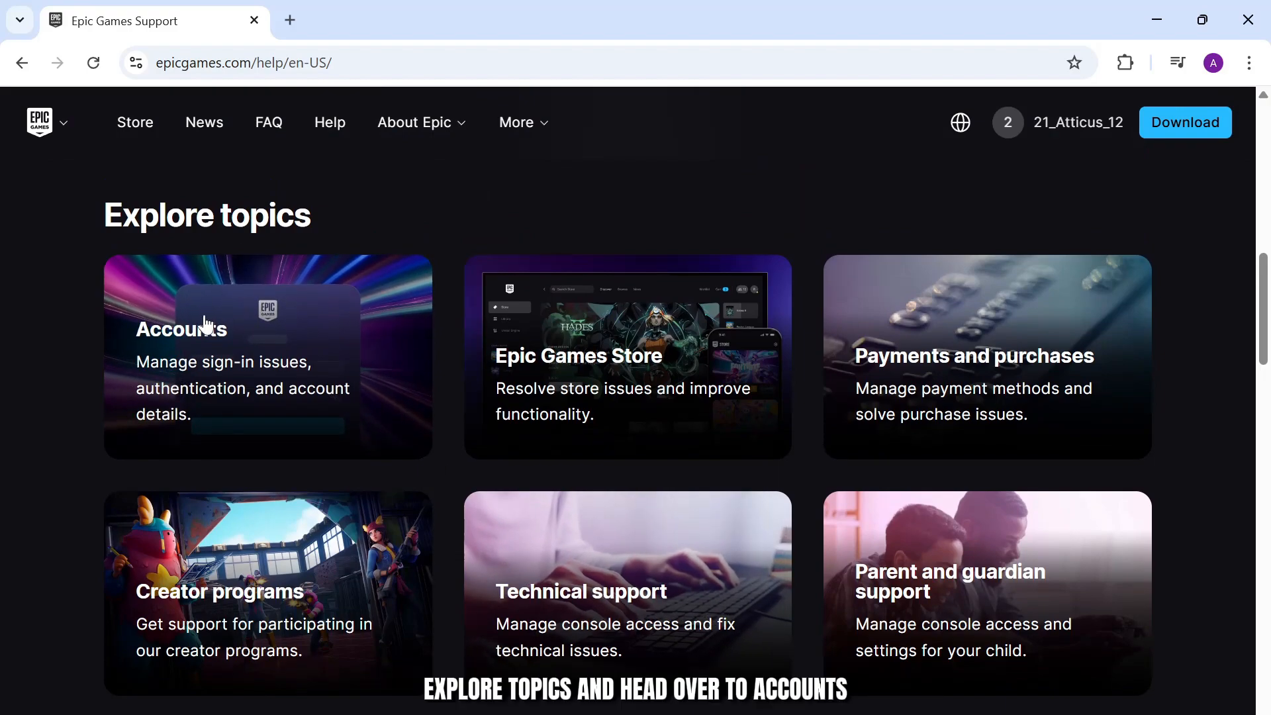
# From the Accounts help topic, open the Contact us support request form.
pyautogui.click(181, 328)
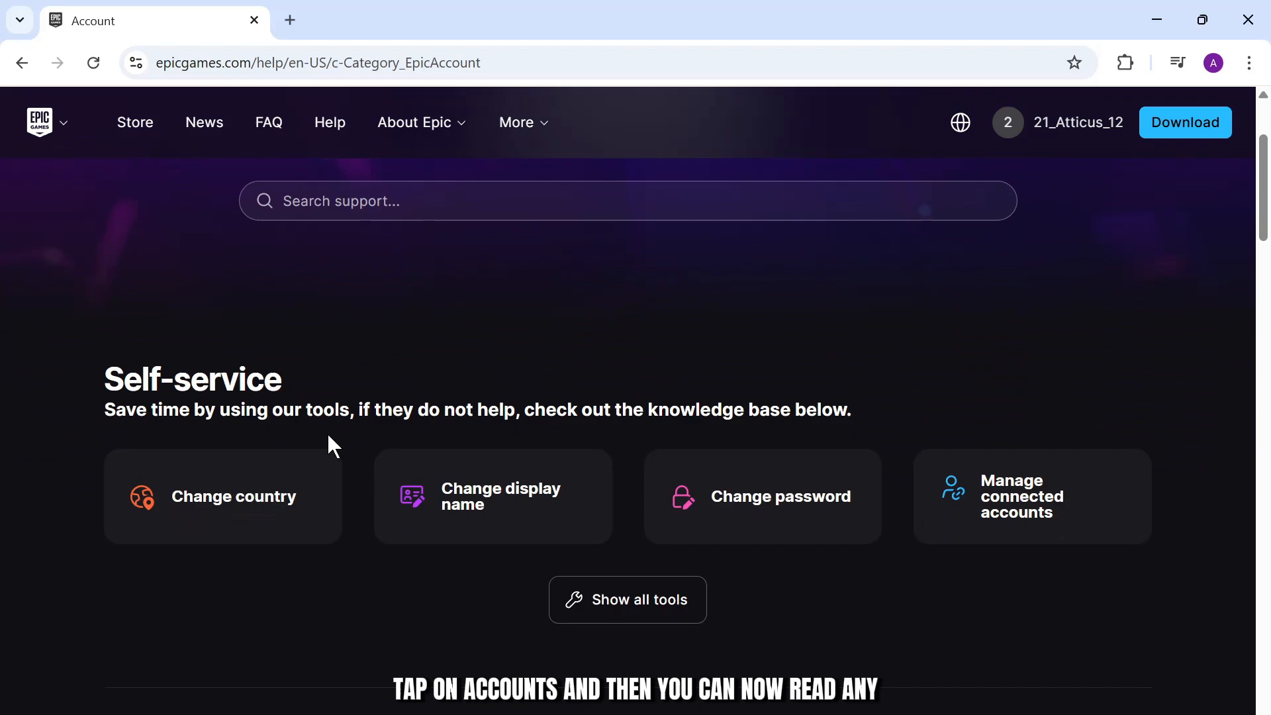
pyautogui.scroll(-3)
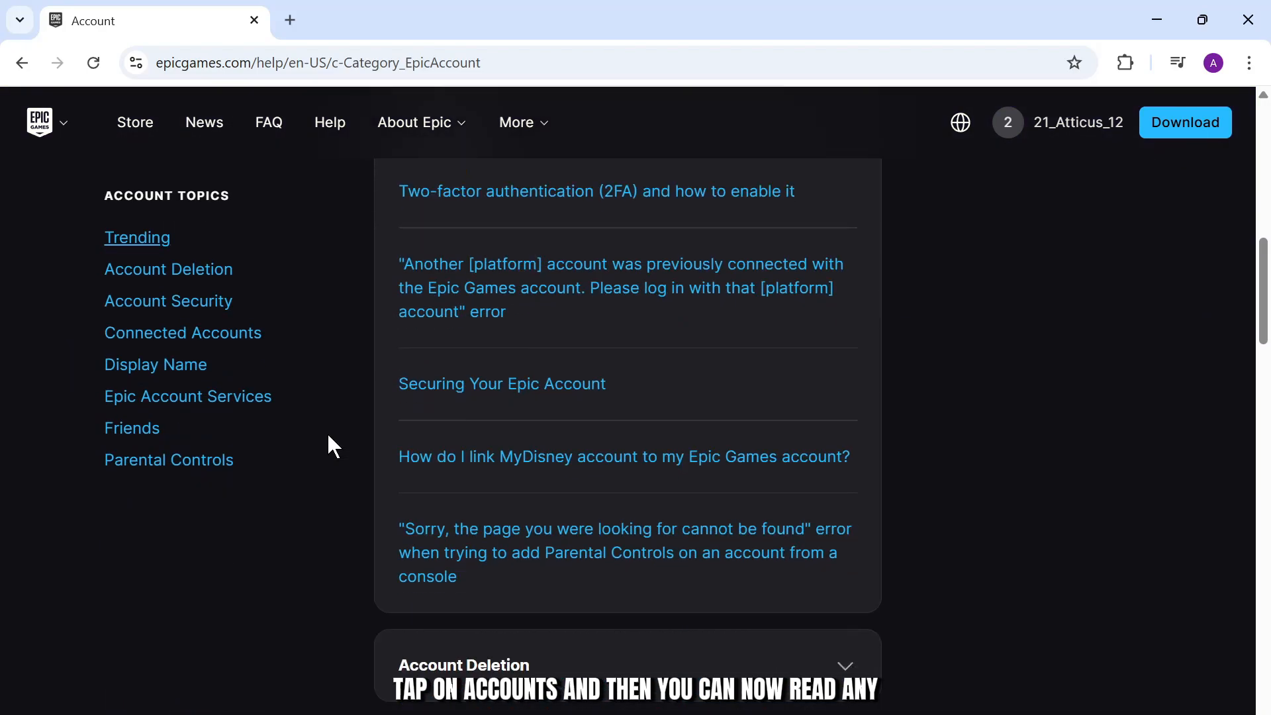
pyautogui.scroll(-3)
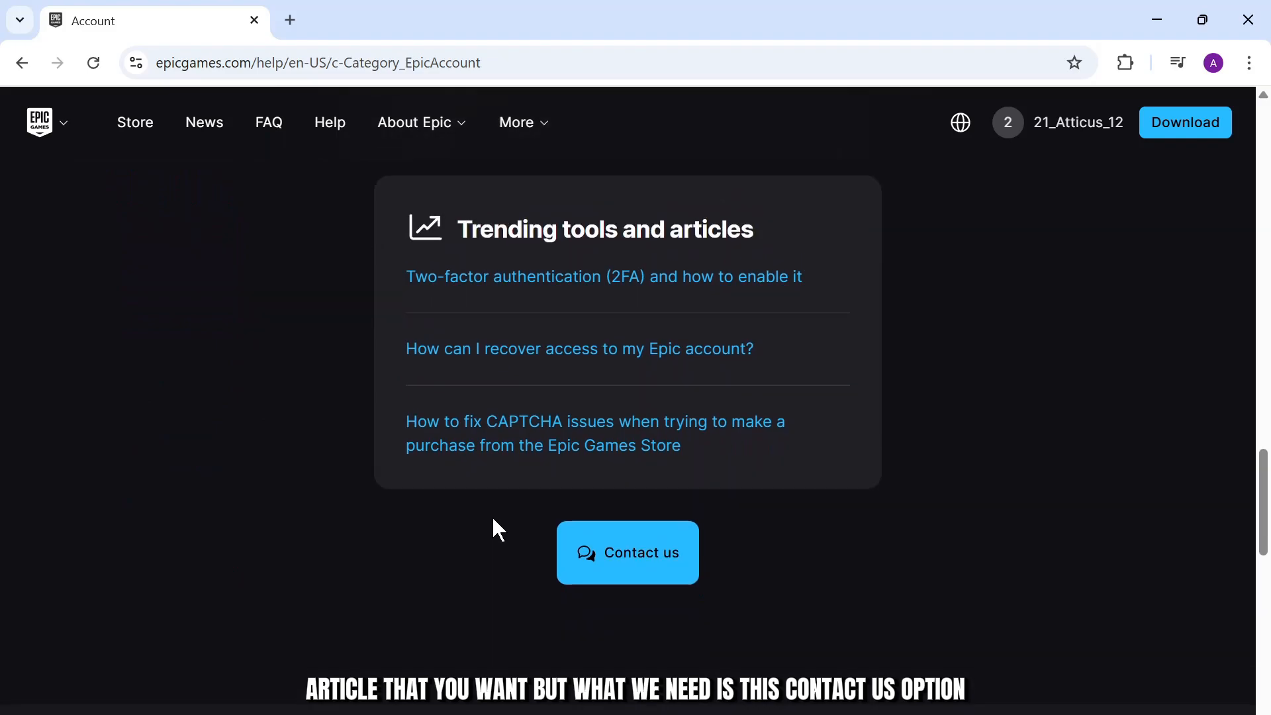
pyautogui.moveTo(628, 569)
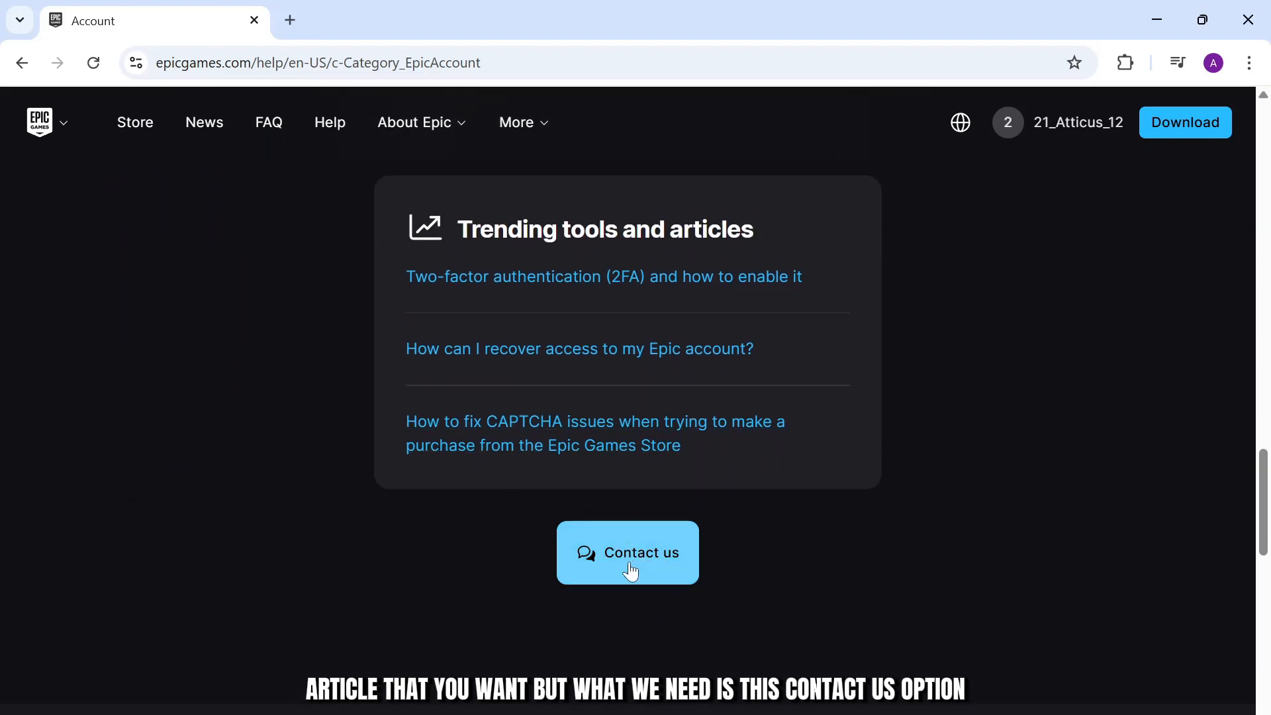
pyautogui.click(626, 552)
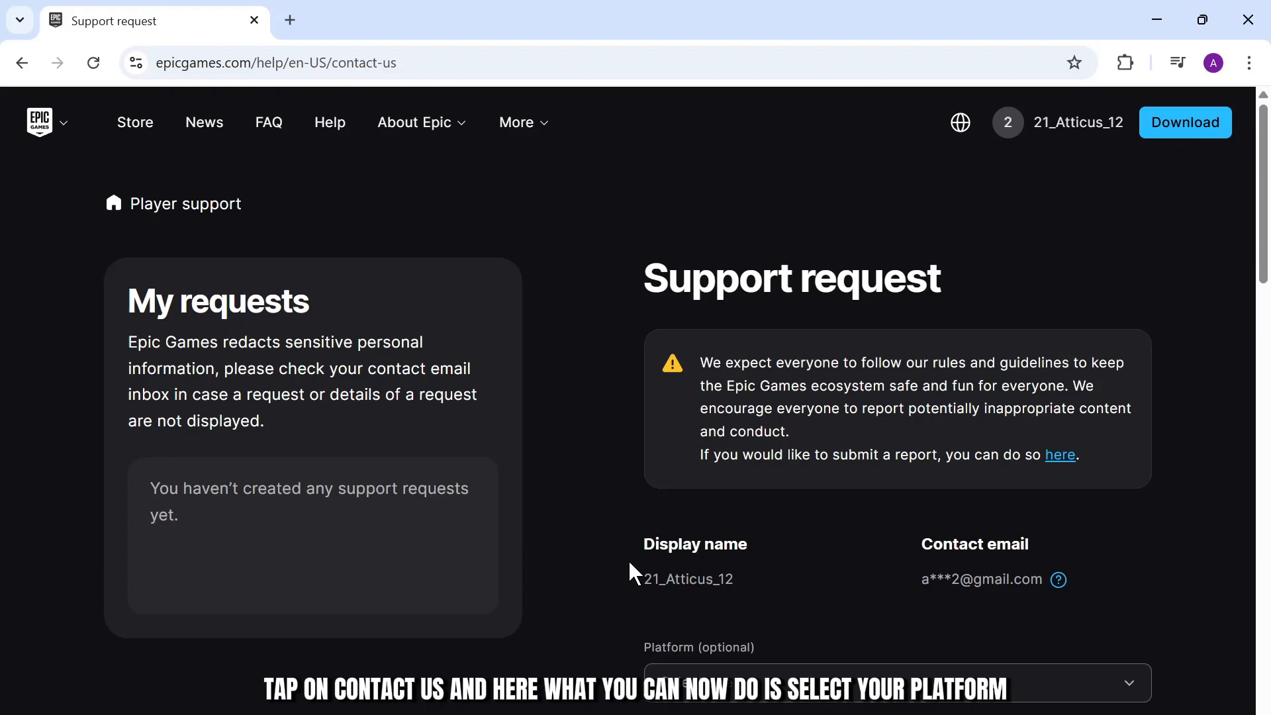
# Set the request's platform to PC and product to Accounts.
pyautogui.scroll(-3)
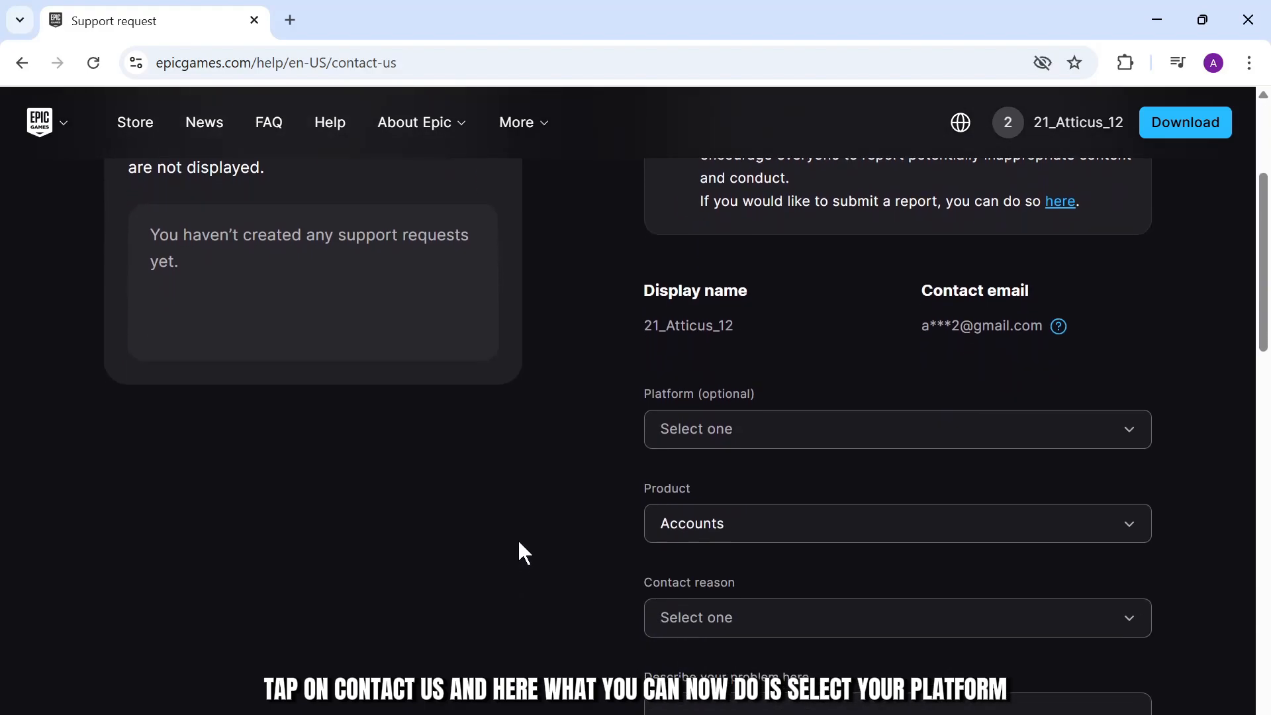
pyautogui.click(891, 429)
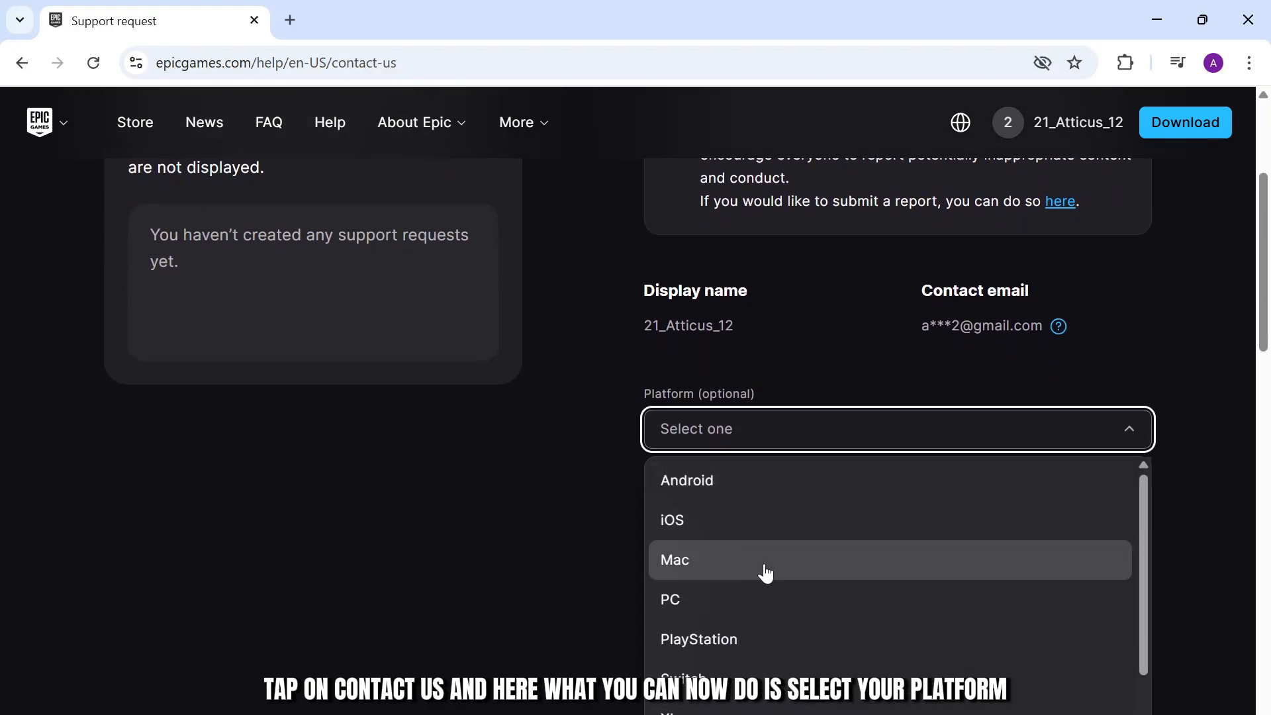
pyautogui.click(670, 599)
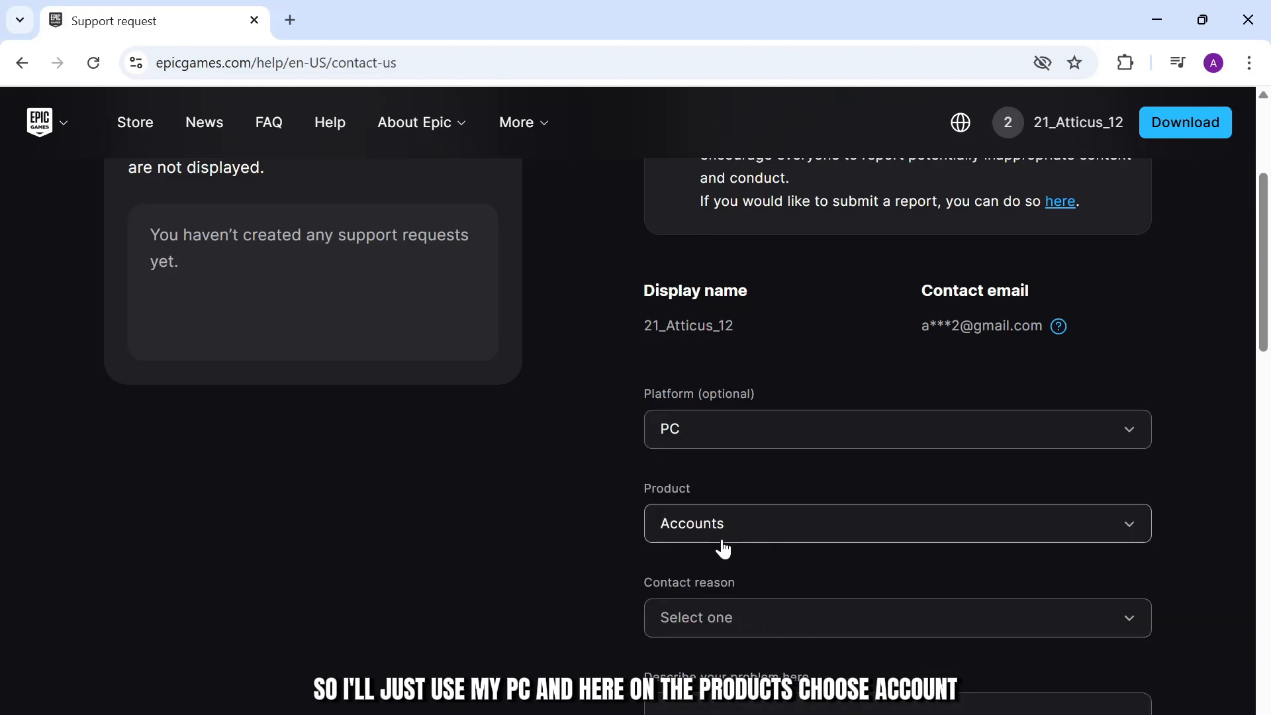
pyautogui.click(891, 523)
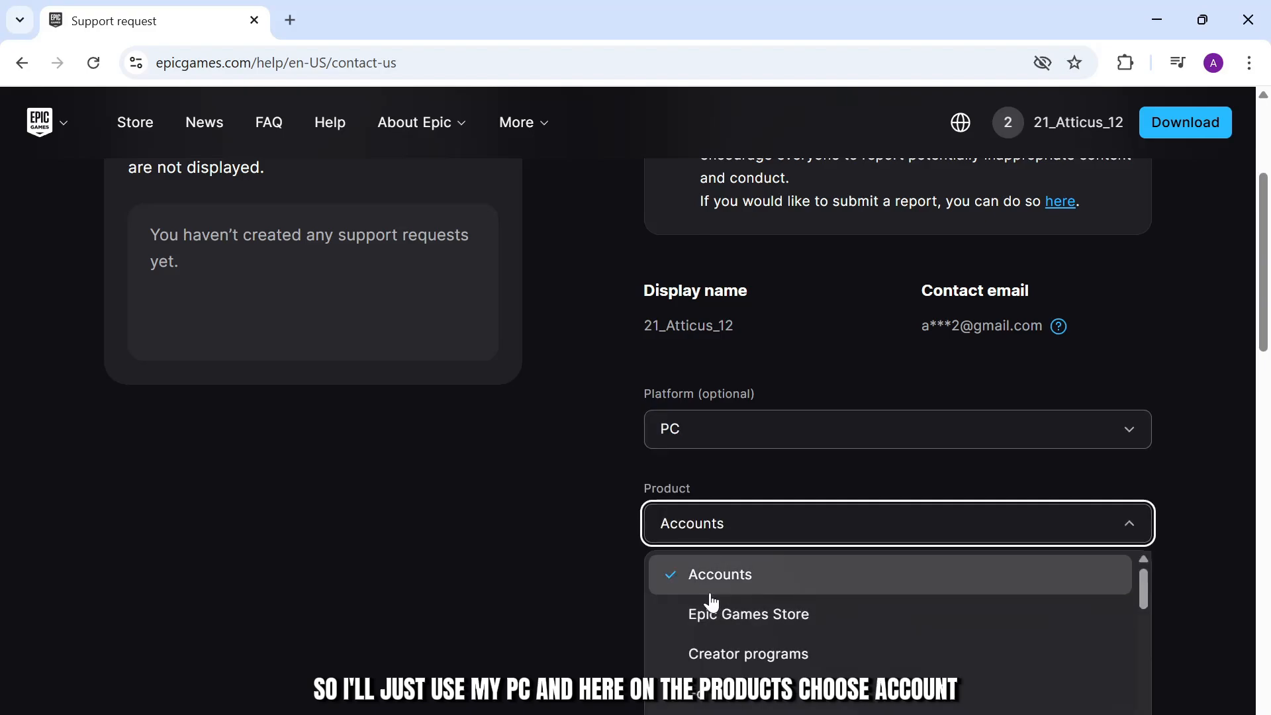
pyautogui.moveTo(716, 580)
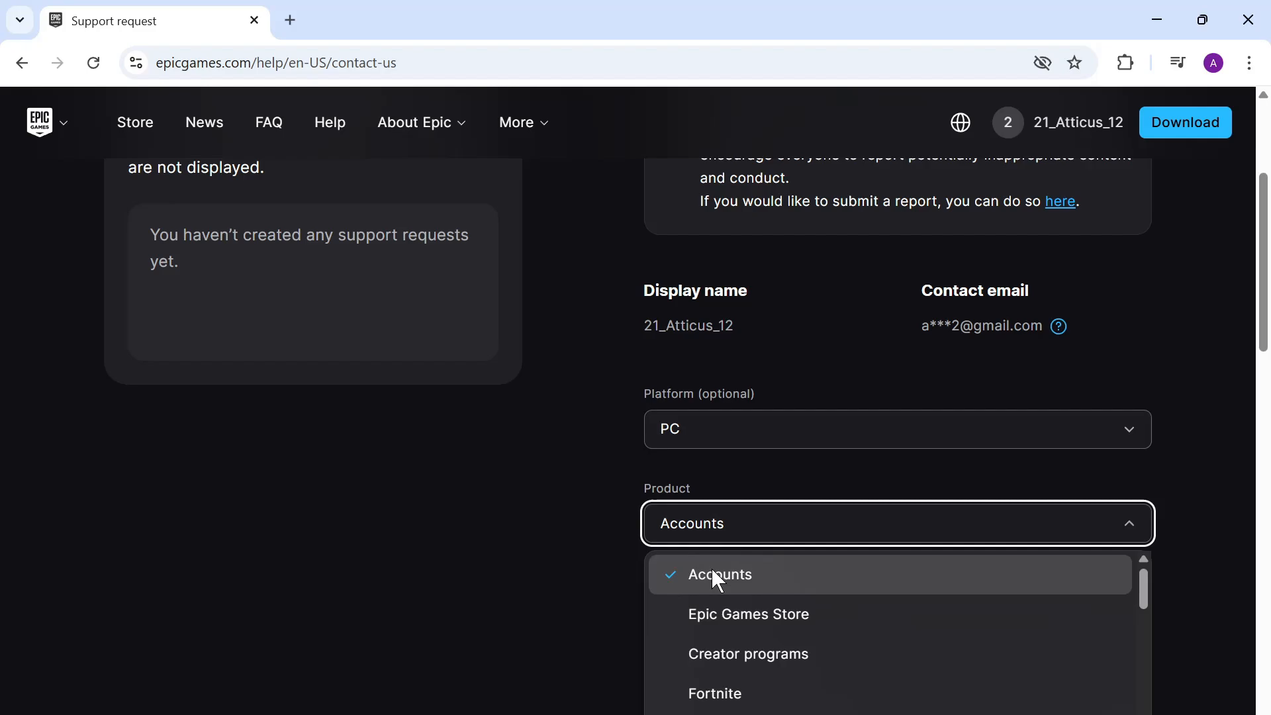
pyautogui.click(720, 573)
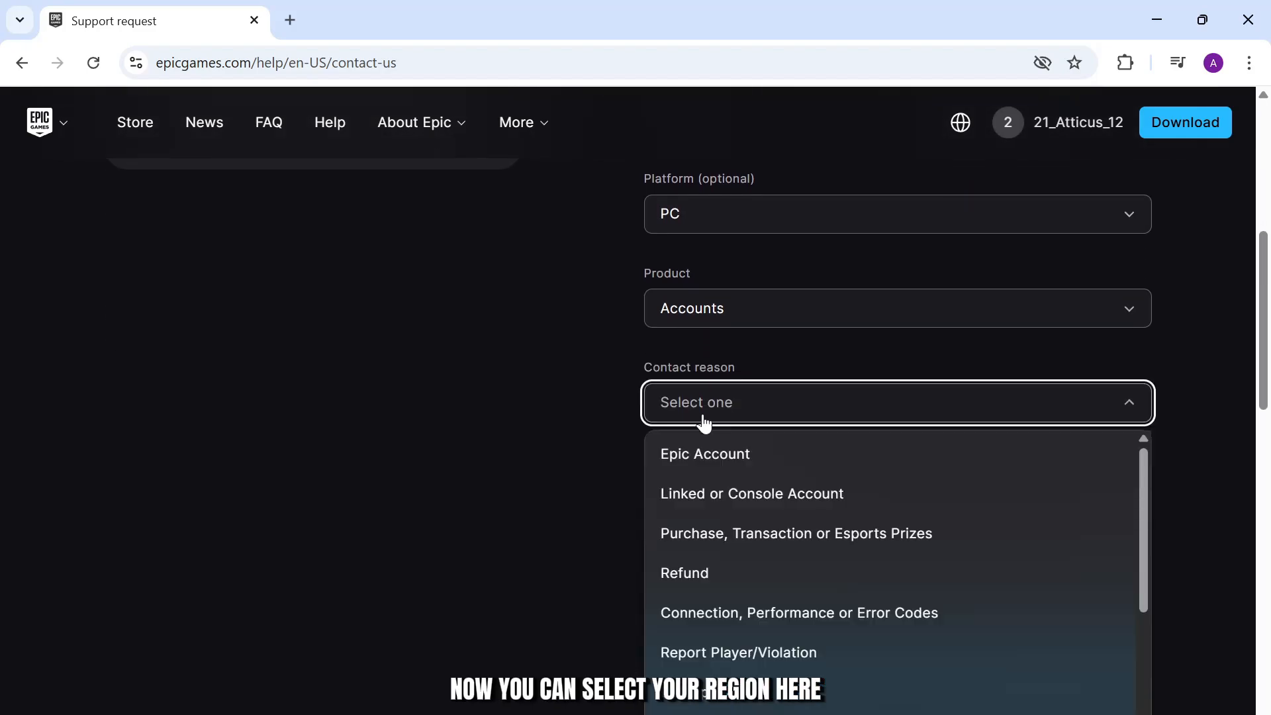
pyautogui.moveTo(727, 470)
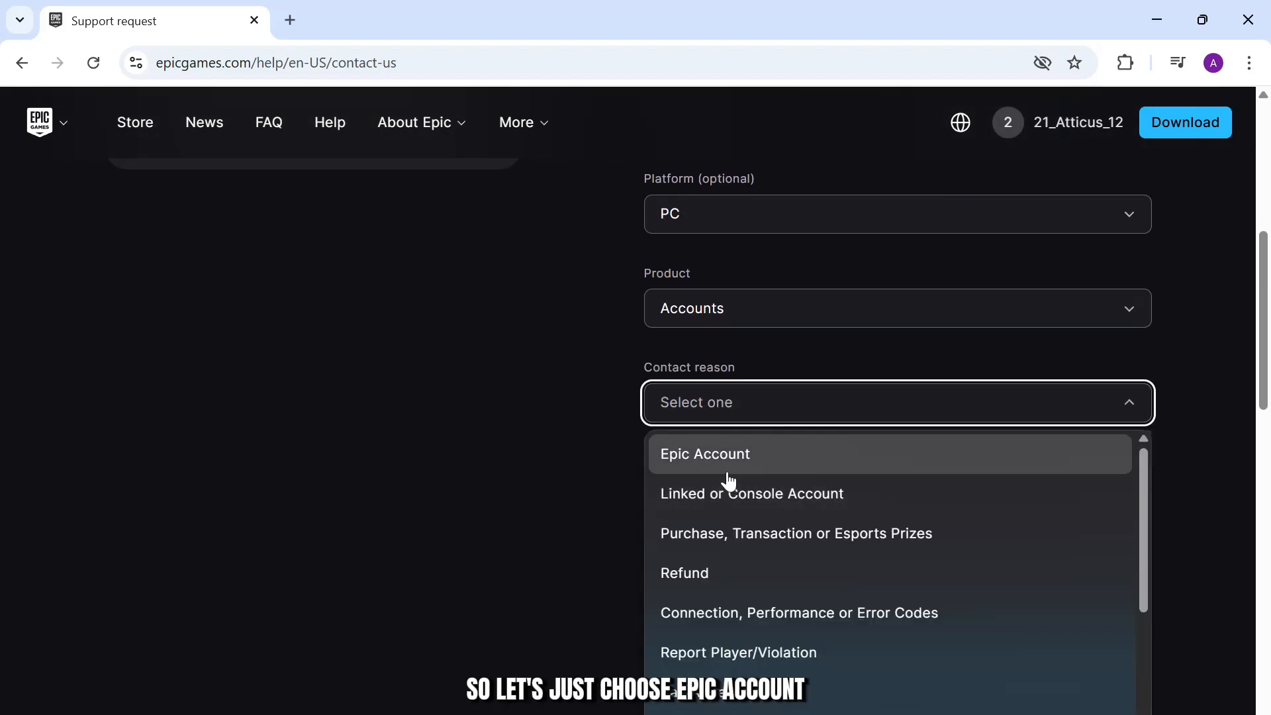
# Set the contact reason to Epic Account and move into the problem description field.
pyautogui.click(703, 453)
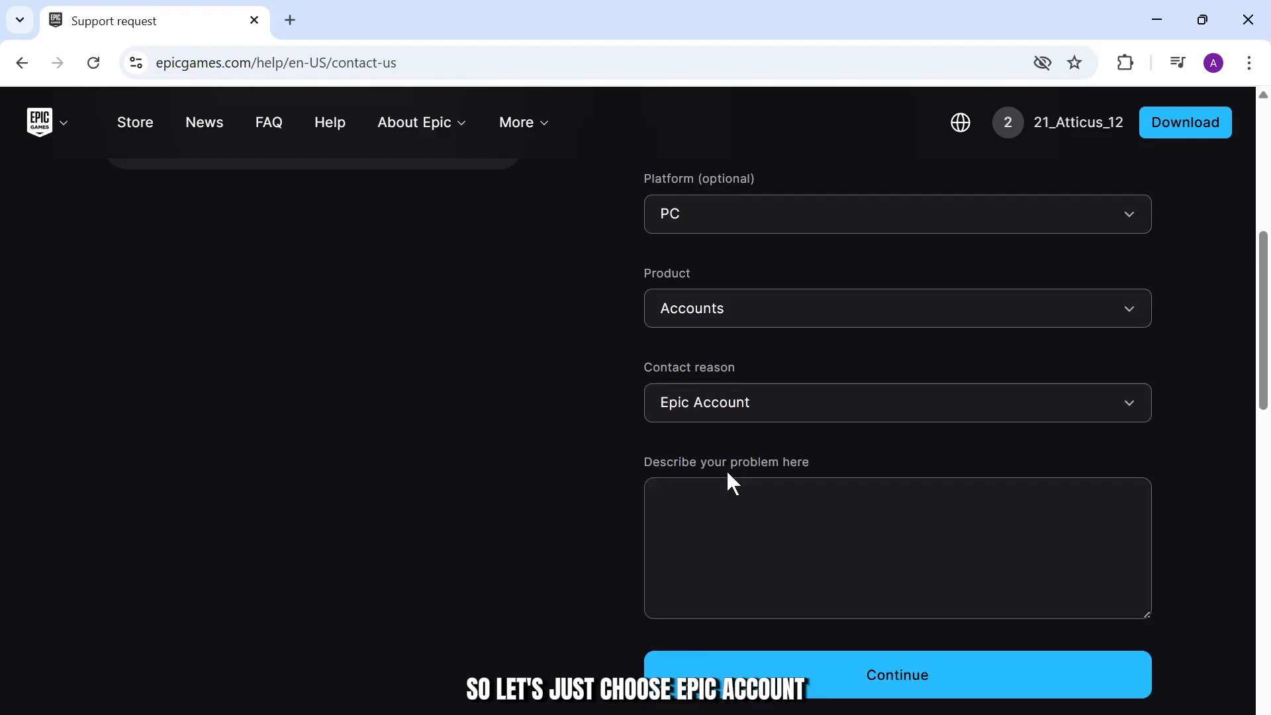
pyautogui.click(896, 547)
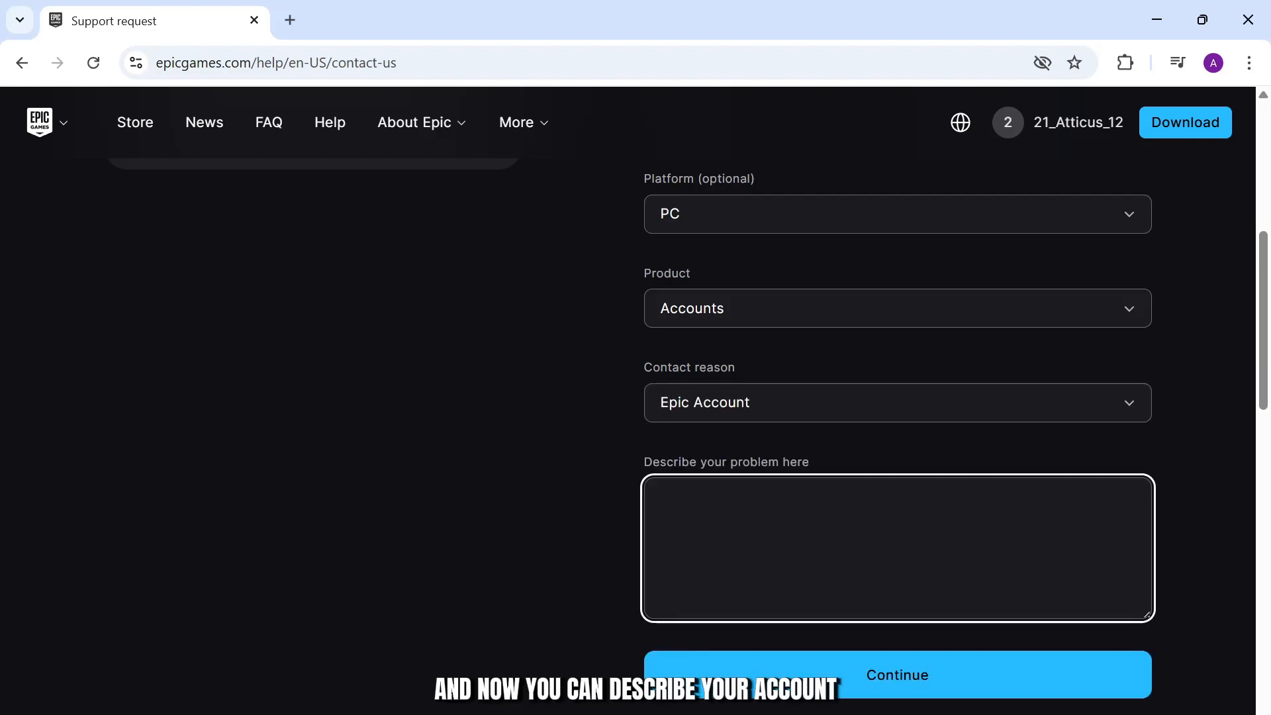
pyautogui.click(897, 547)
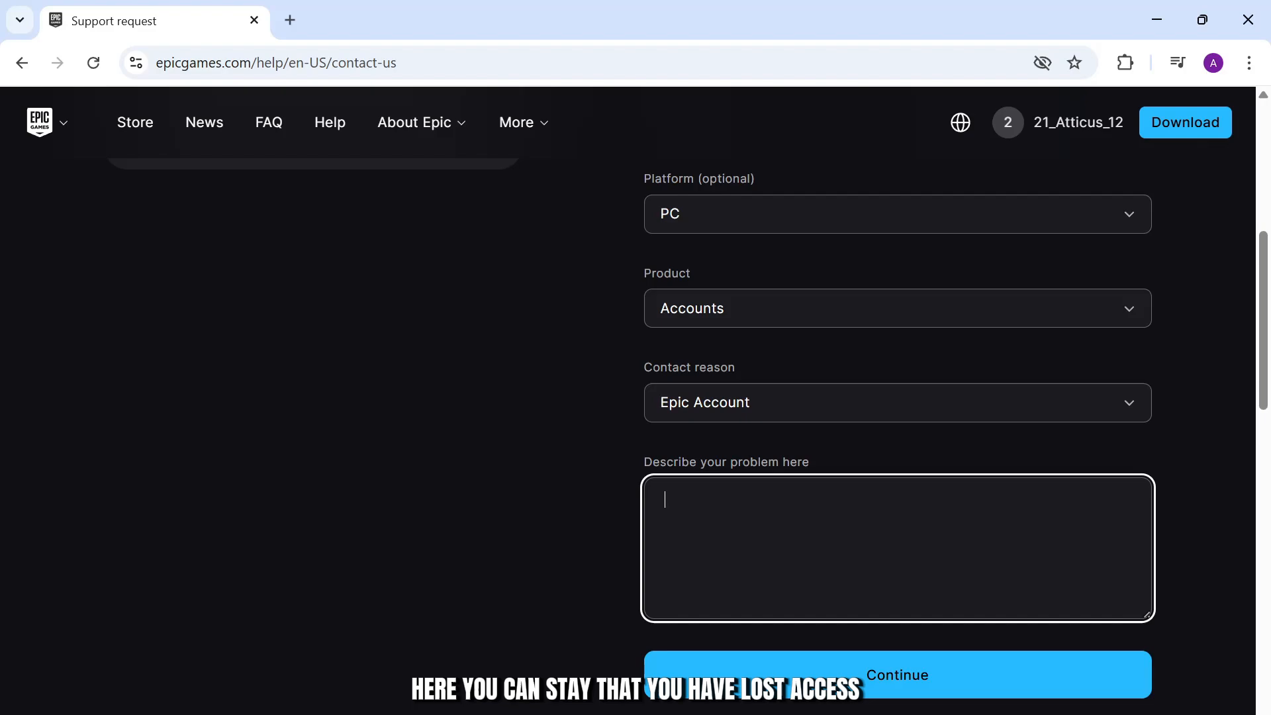
# Enter the description 'You have lost access. you need the acc back' and review it.
pyautogui.write('You h')
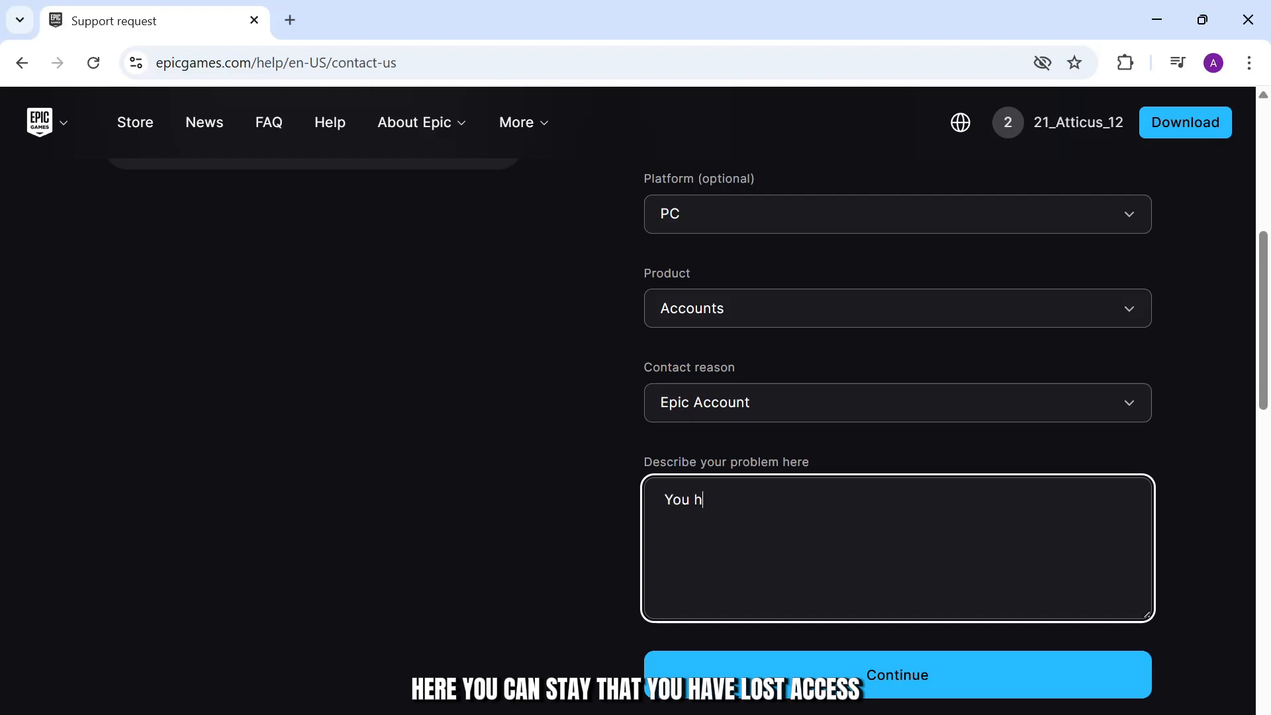
pyautogui.write('ave lost acce')
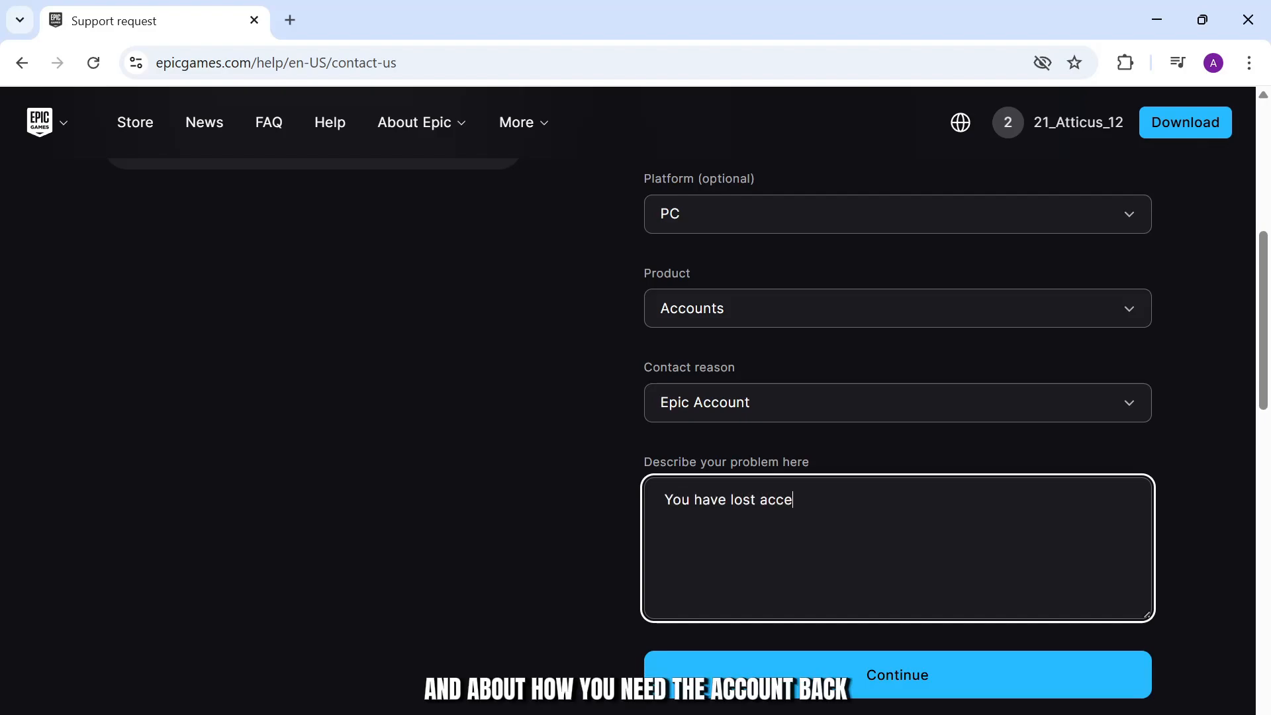
pyautogui.write('ss. you nee')
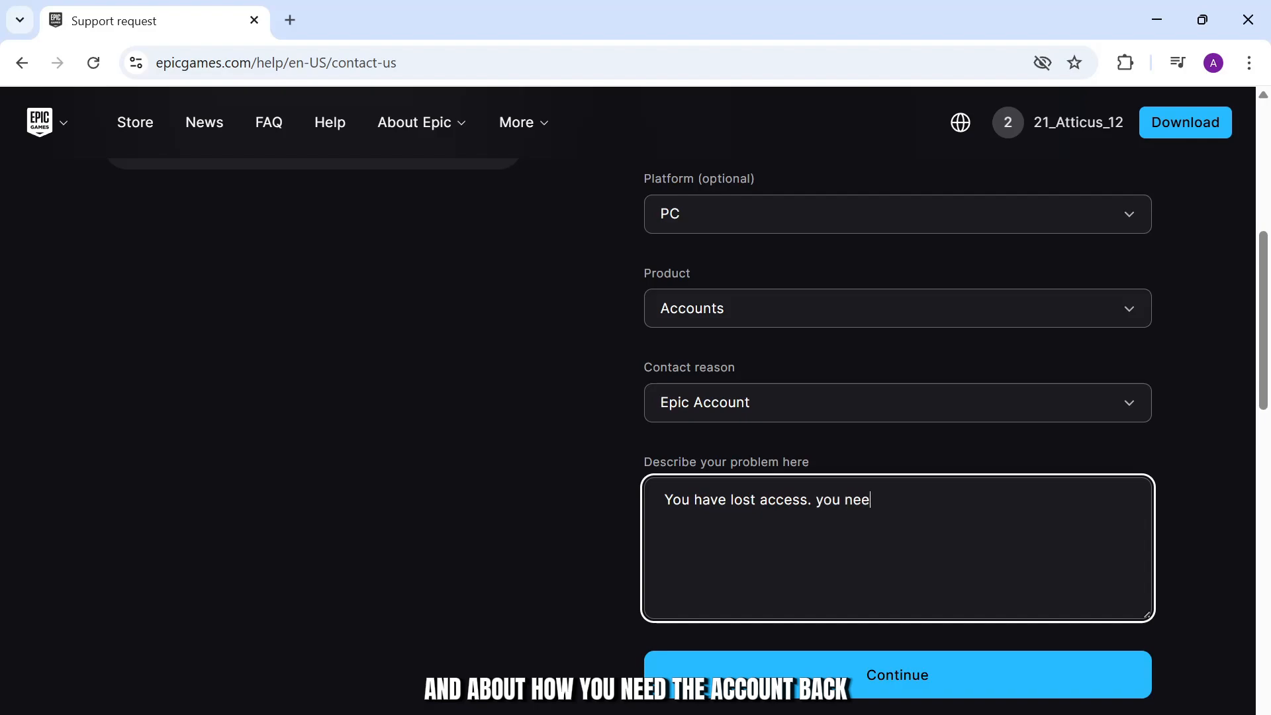
pyautogui.write('d t')
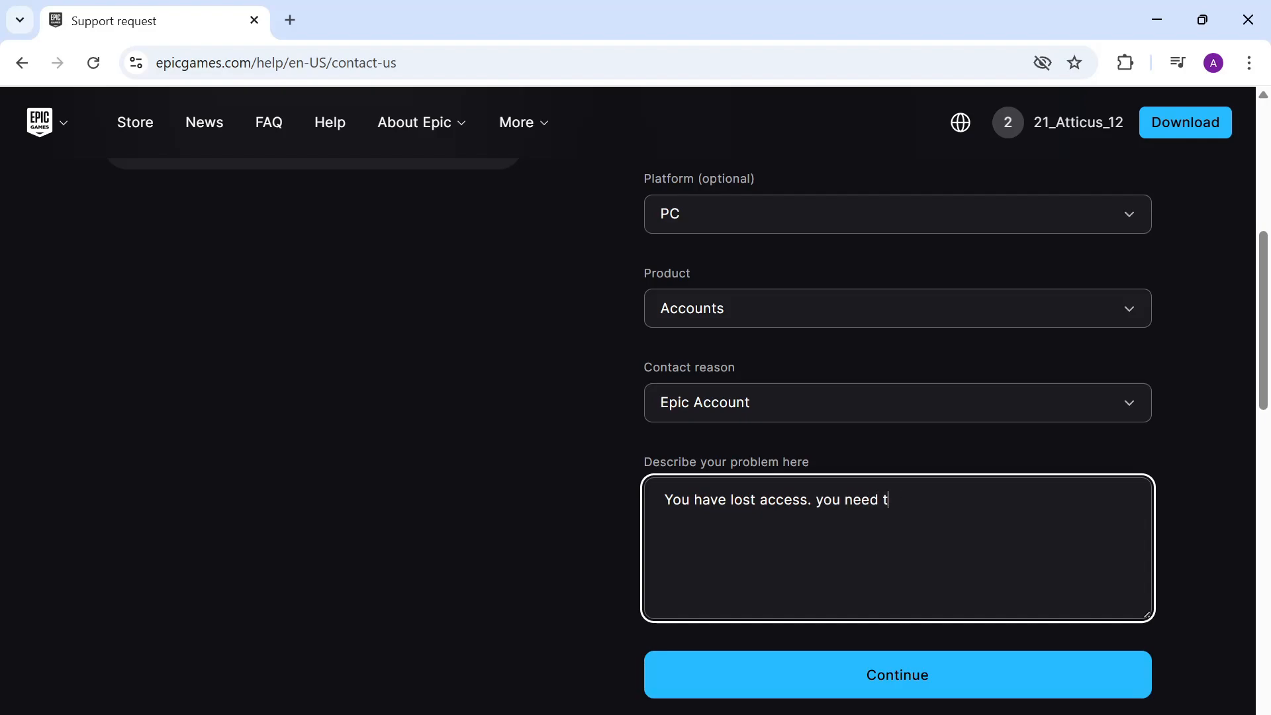
pyautogui.write('he acc ba')
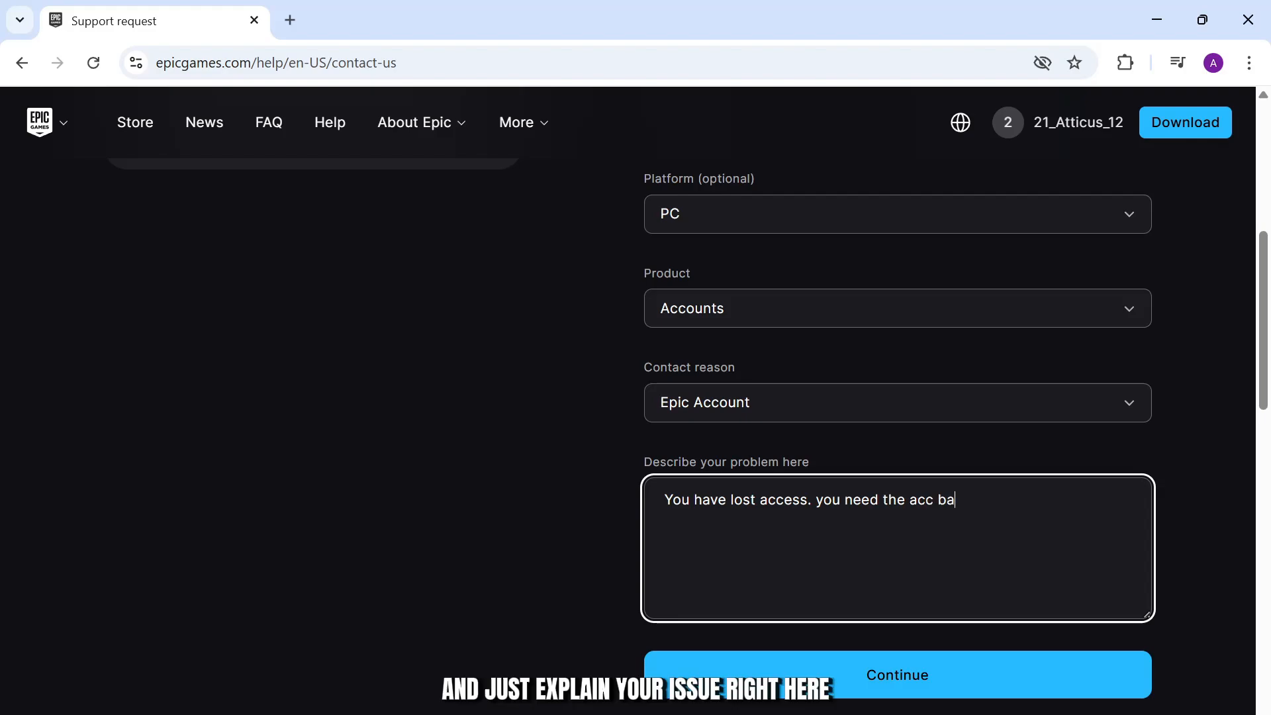
pyautogui.write('ck')
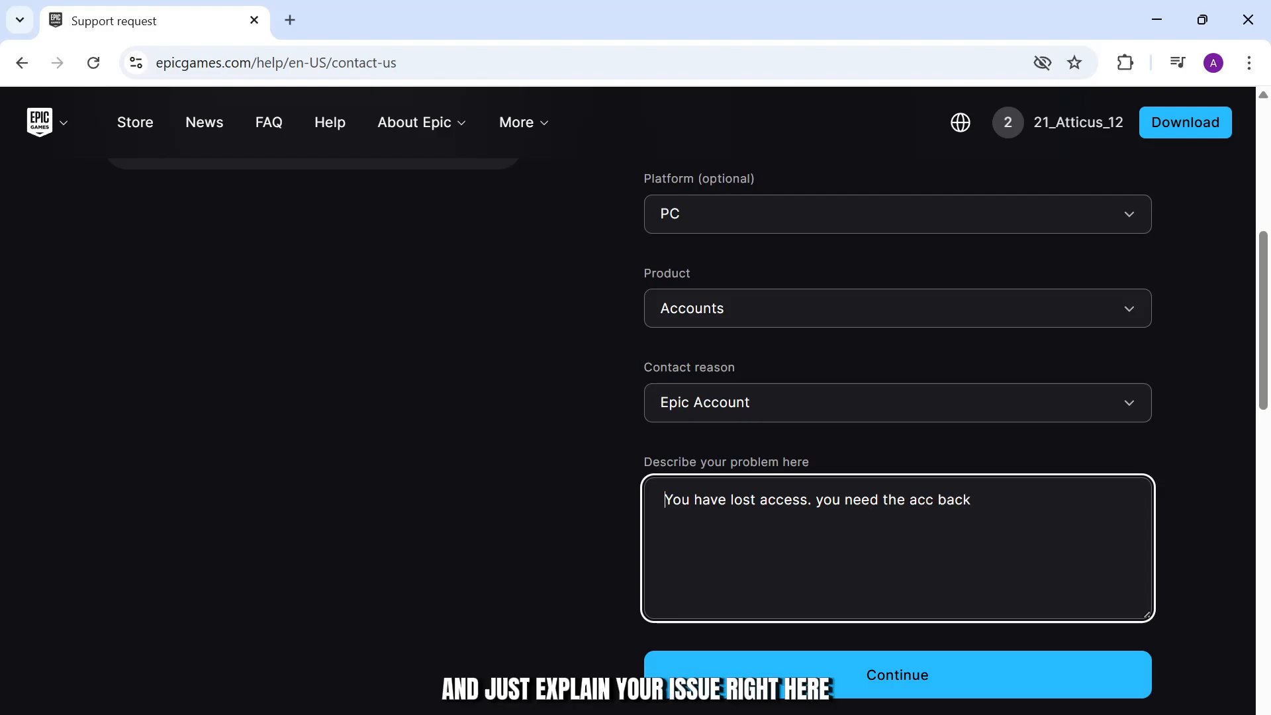
pyautogui.tripleClick(817, 499)
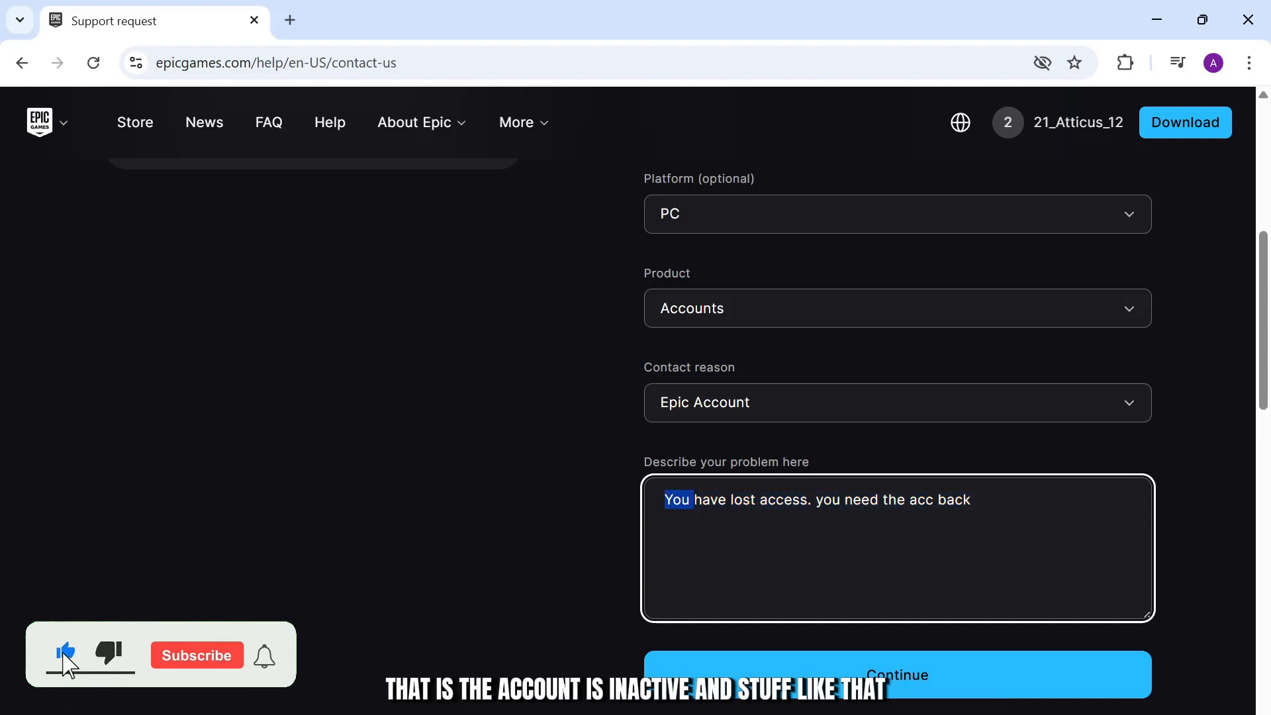
pyautogui.click(196, 656)
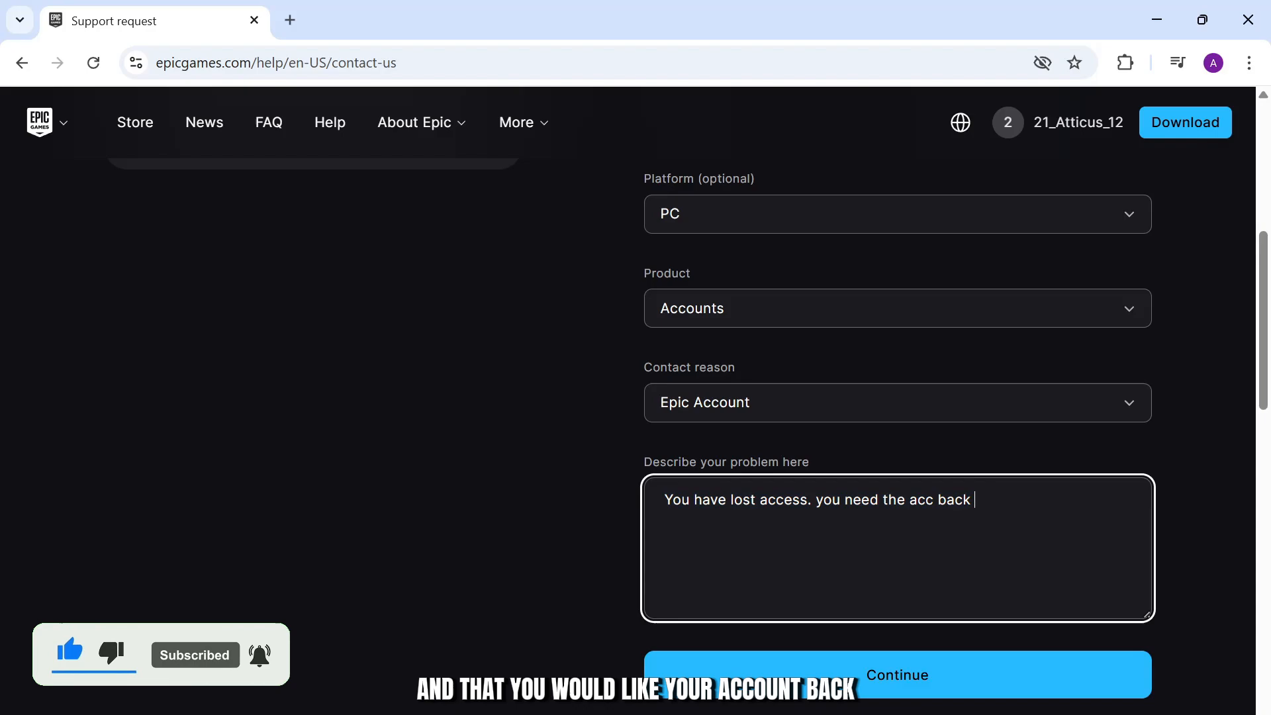
pyautogui.scroll(3)
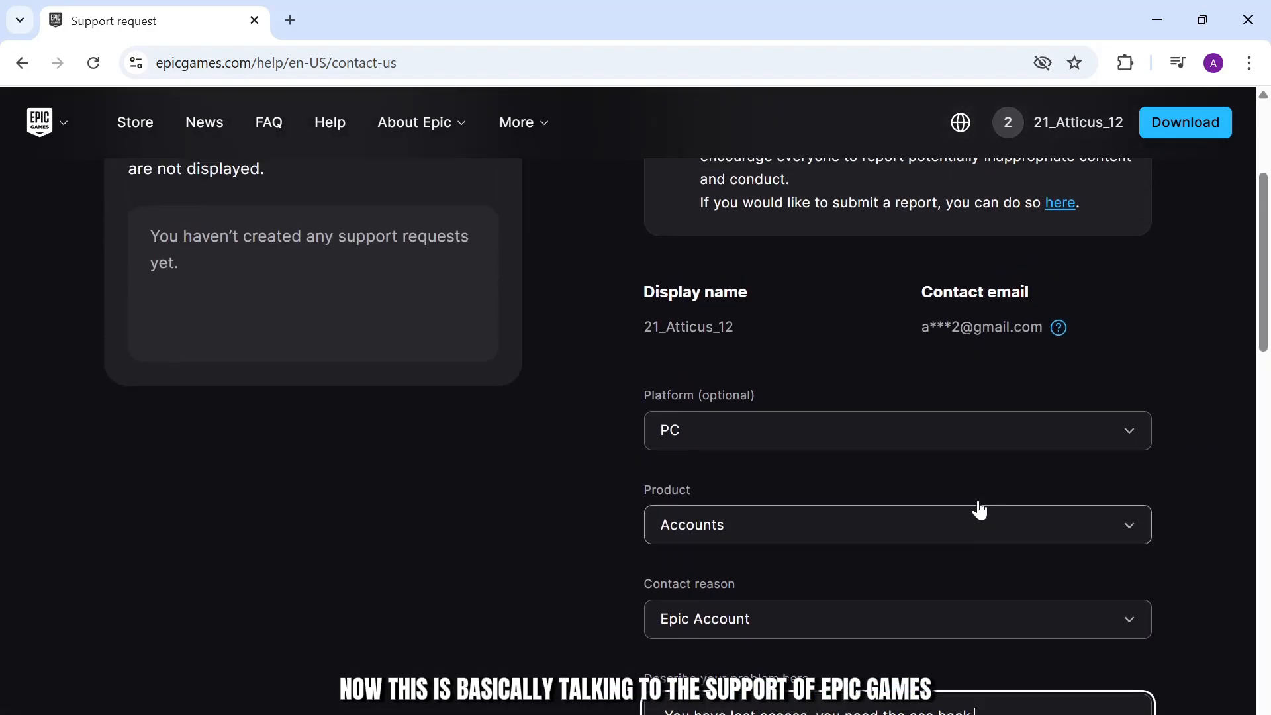
pyautogui.scroll(-3)
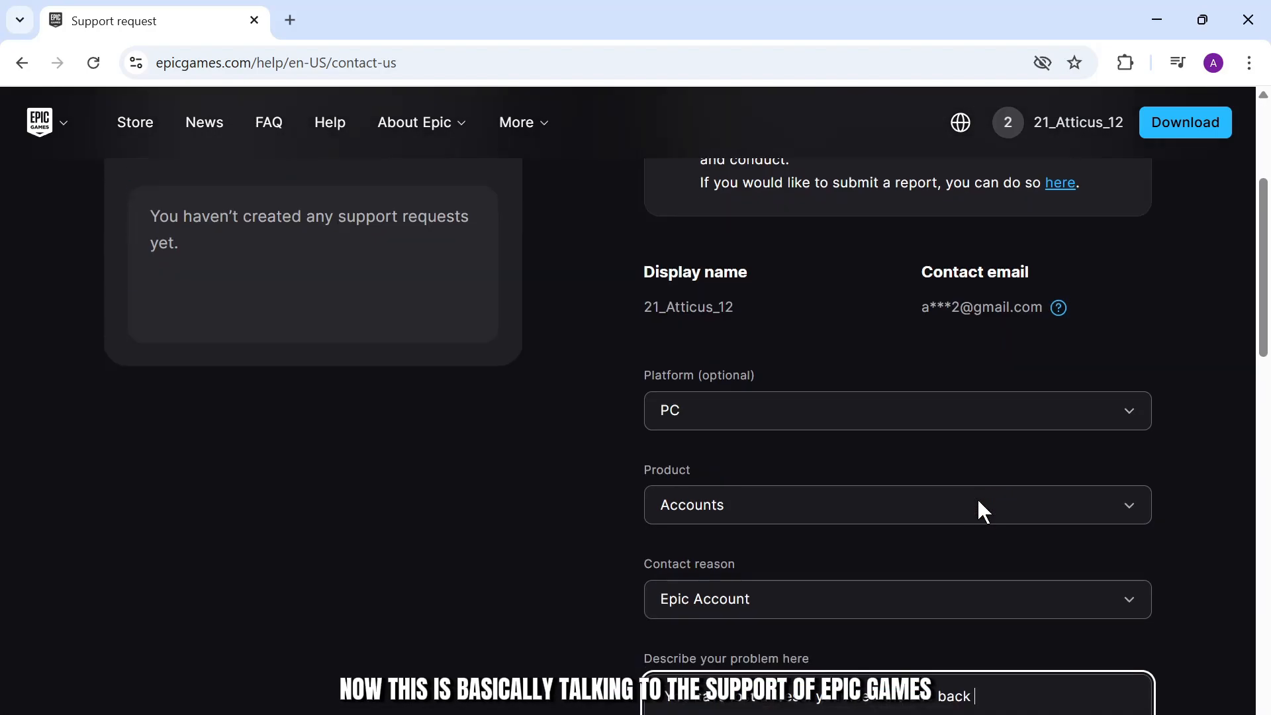